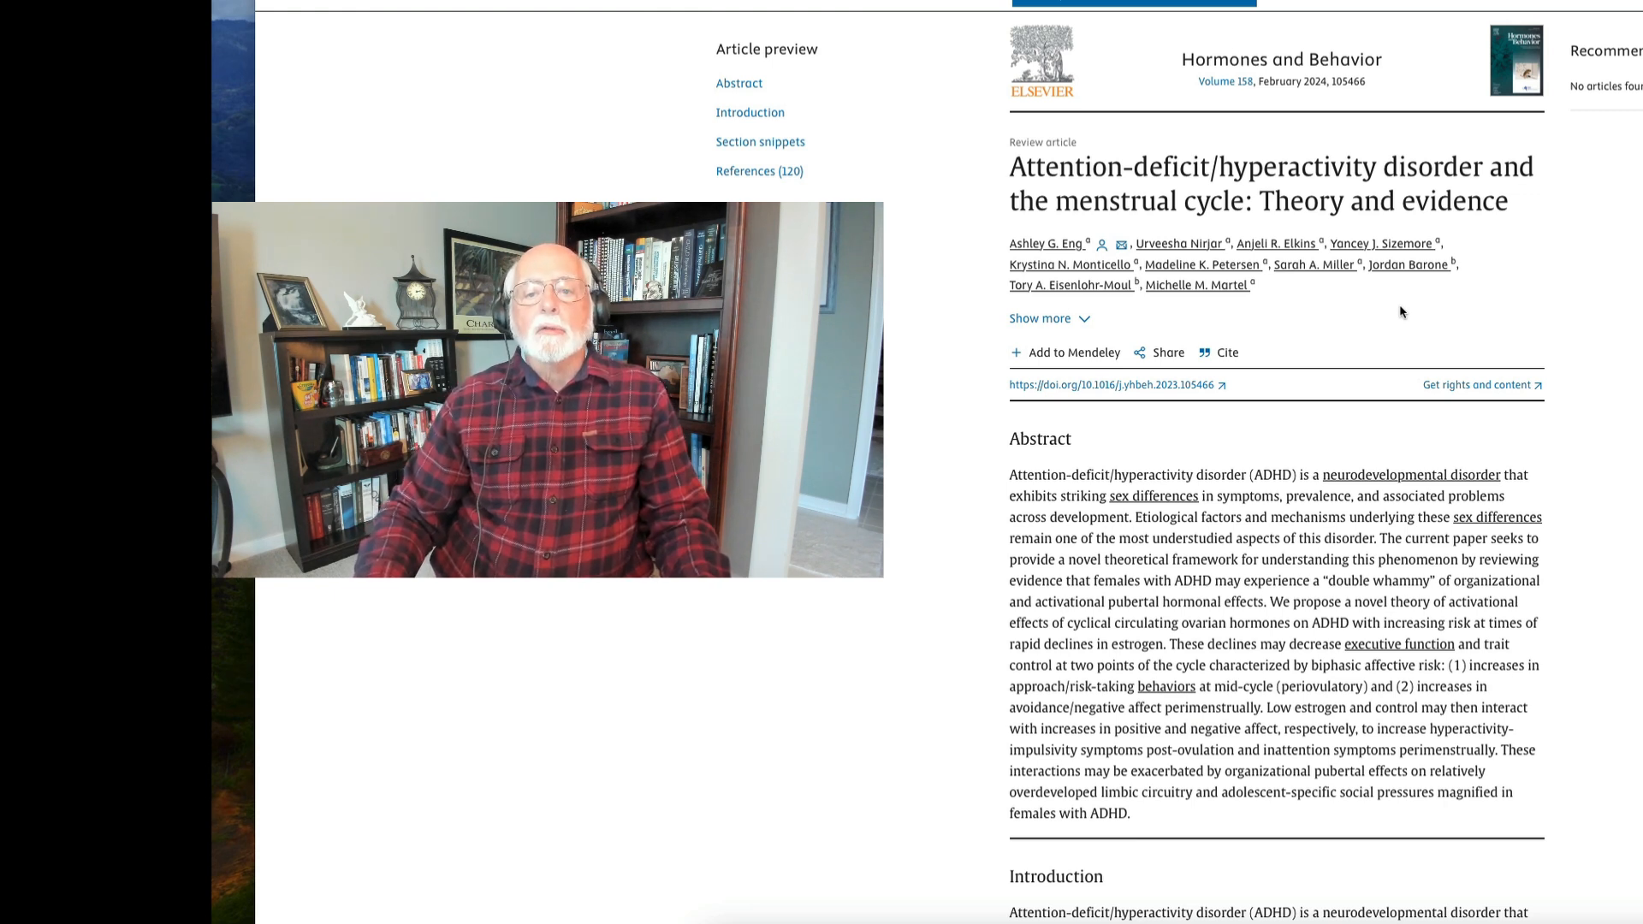
mouse_move(1608, 304)
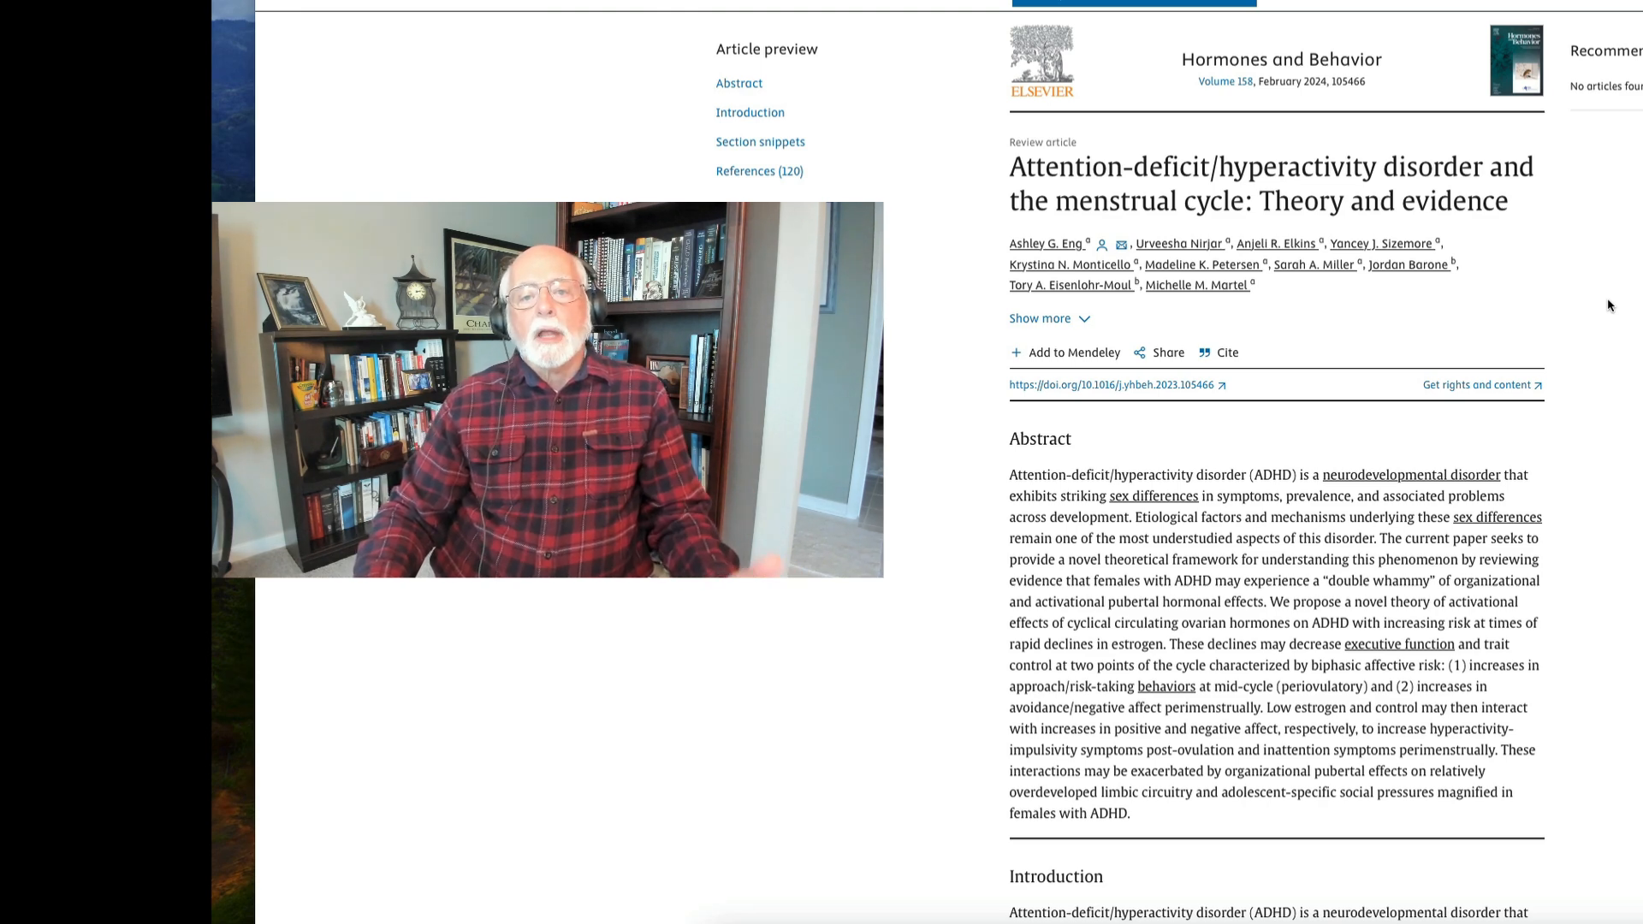
scroll(down, 3)
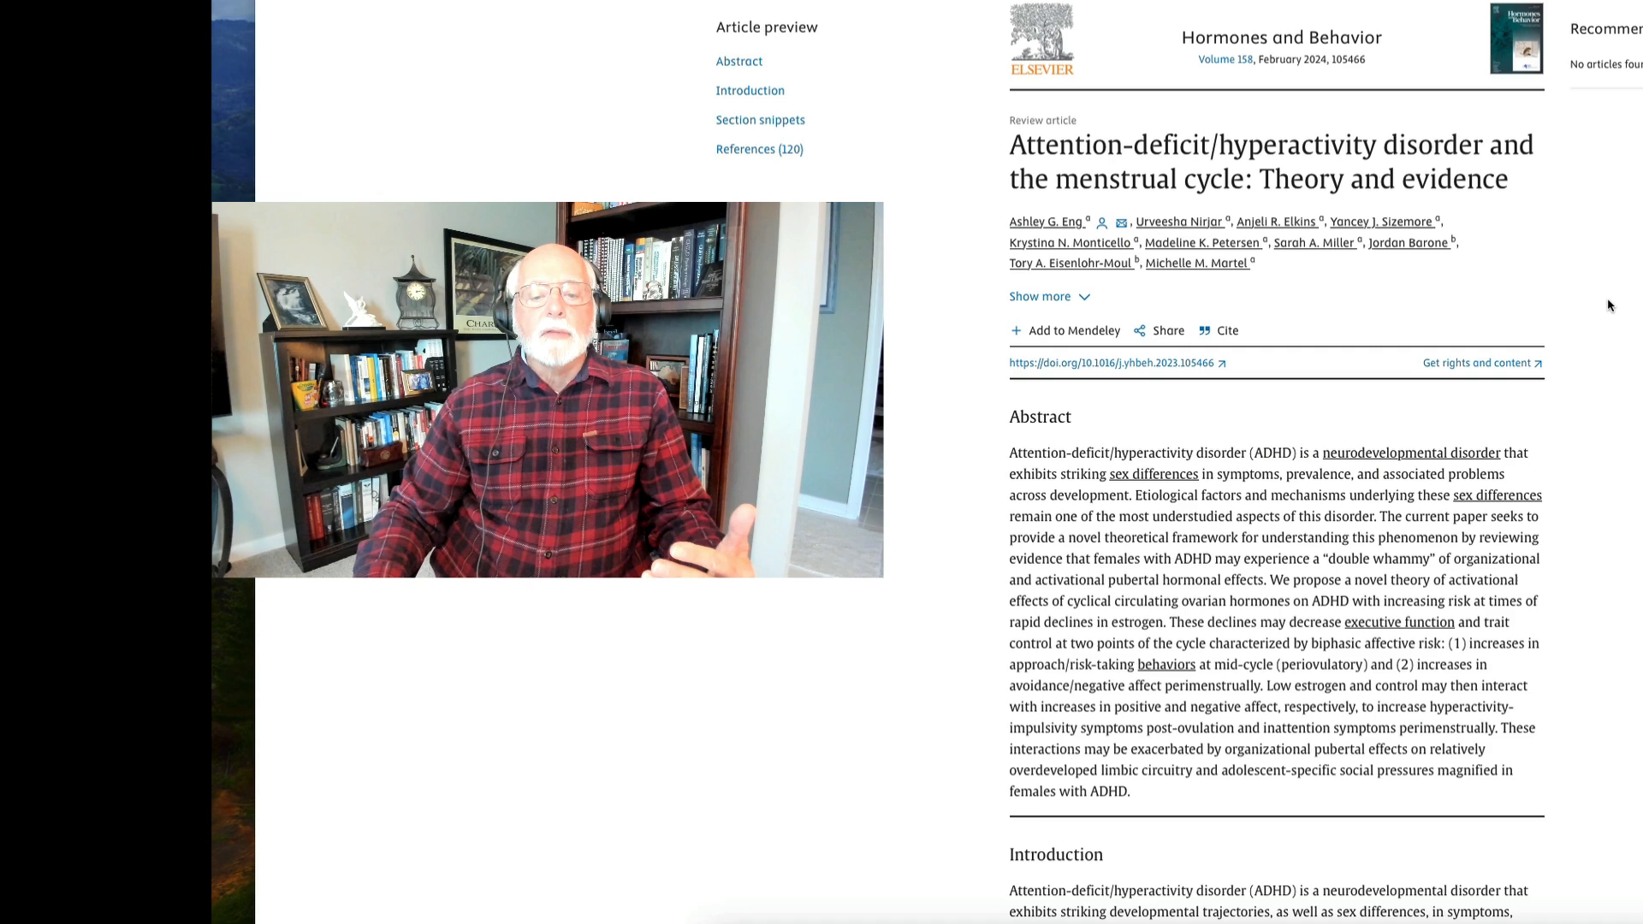
scroll(down, 3)
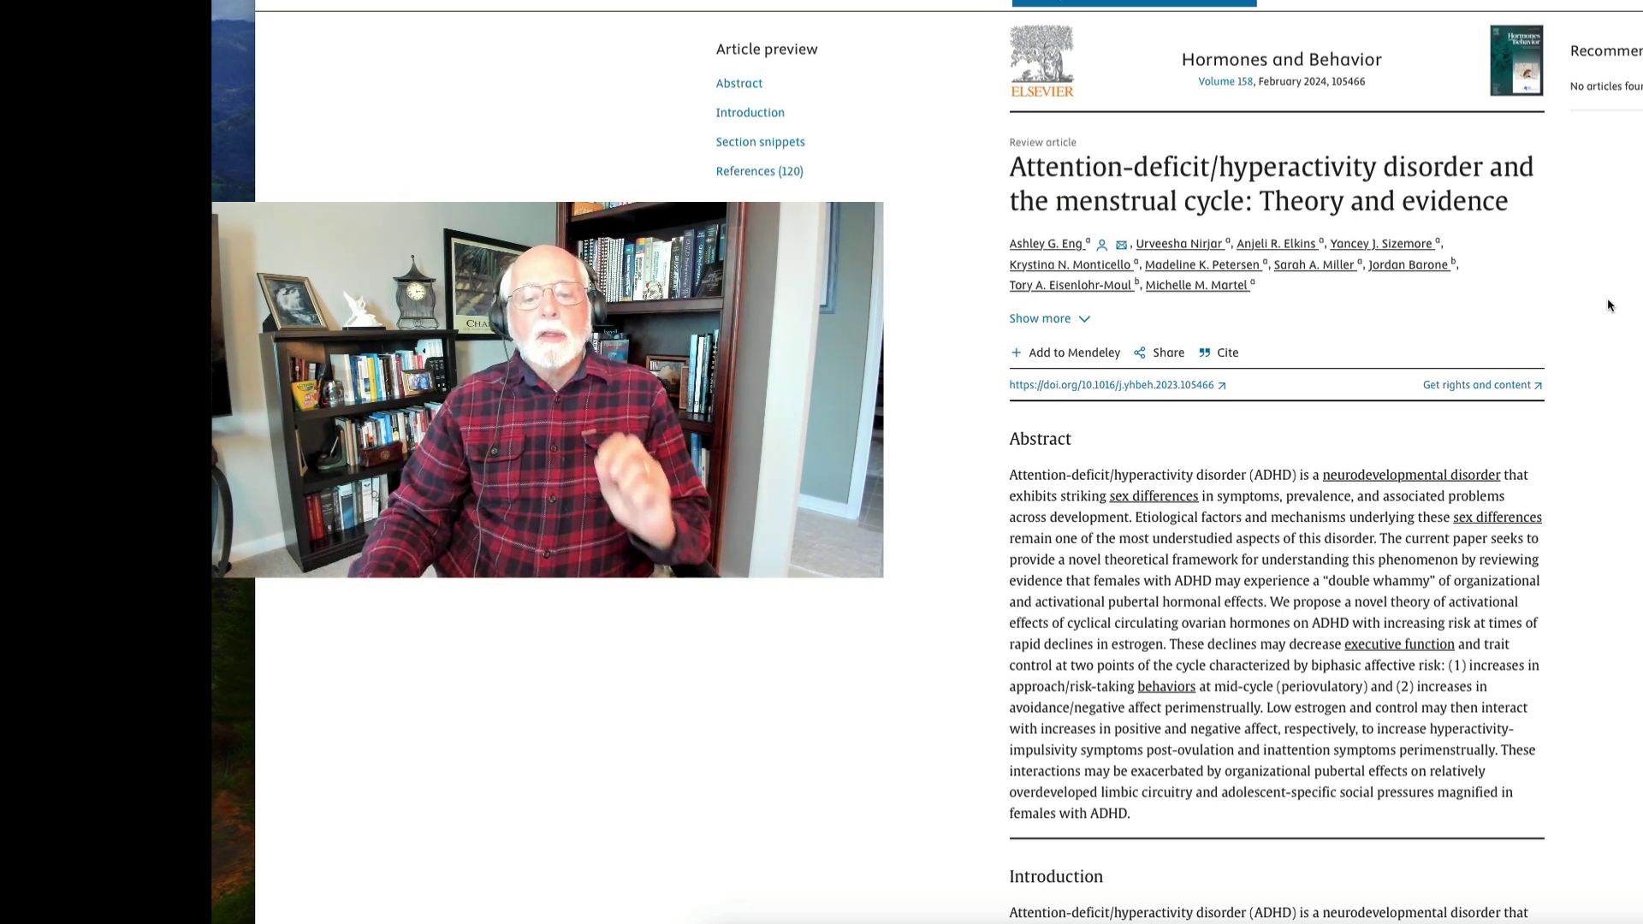
scroll(down, 3)
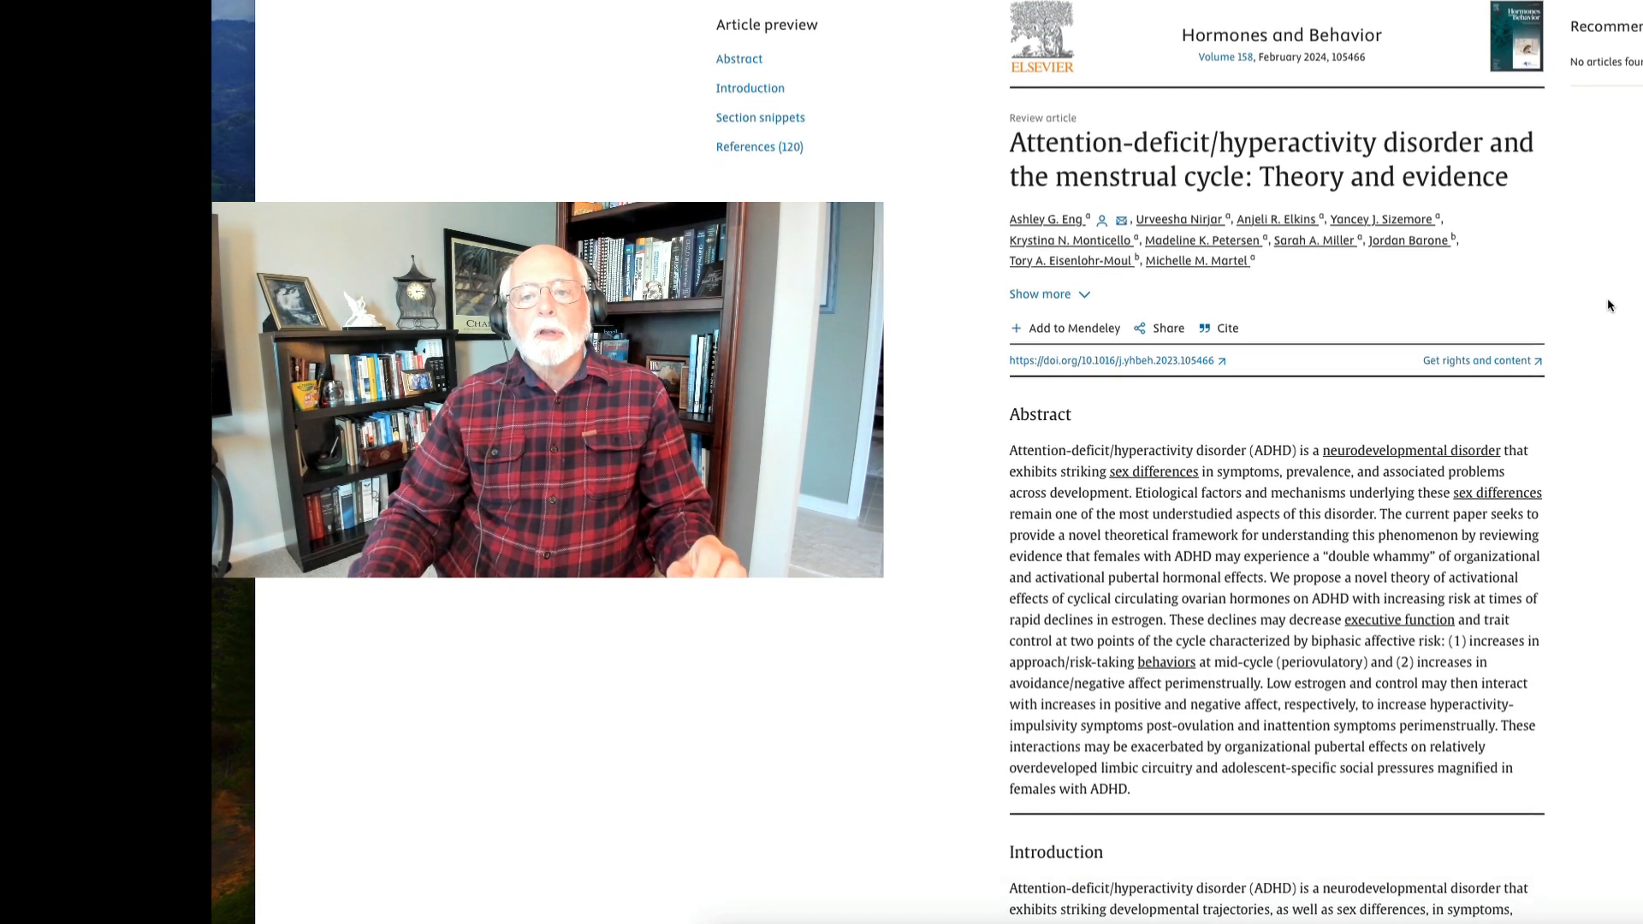
scroll(down, 3)
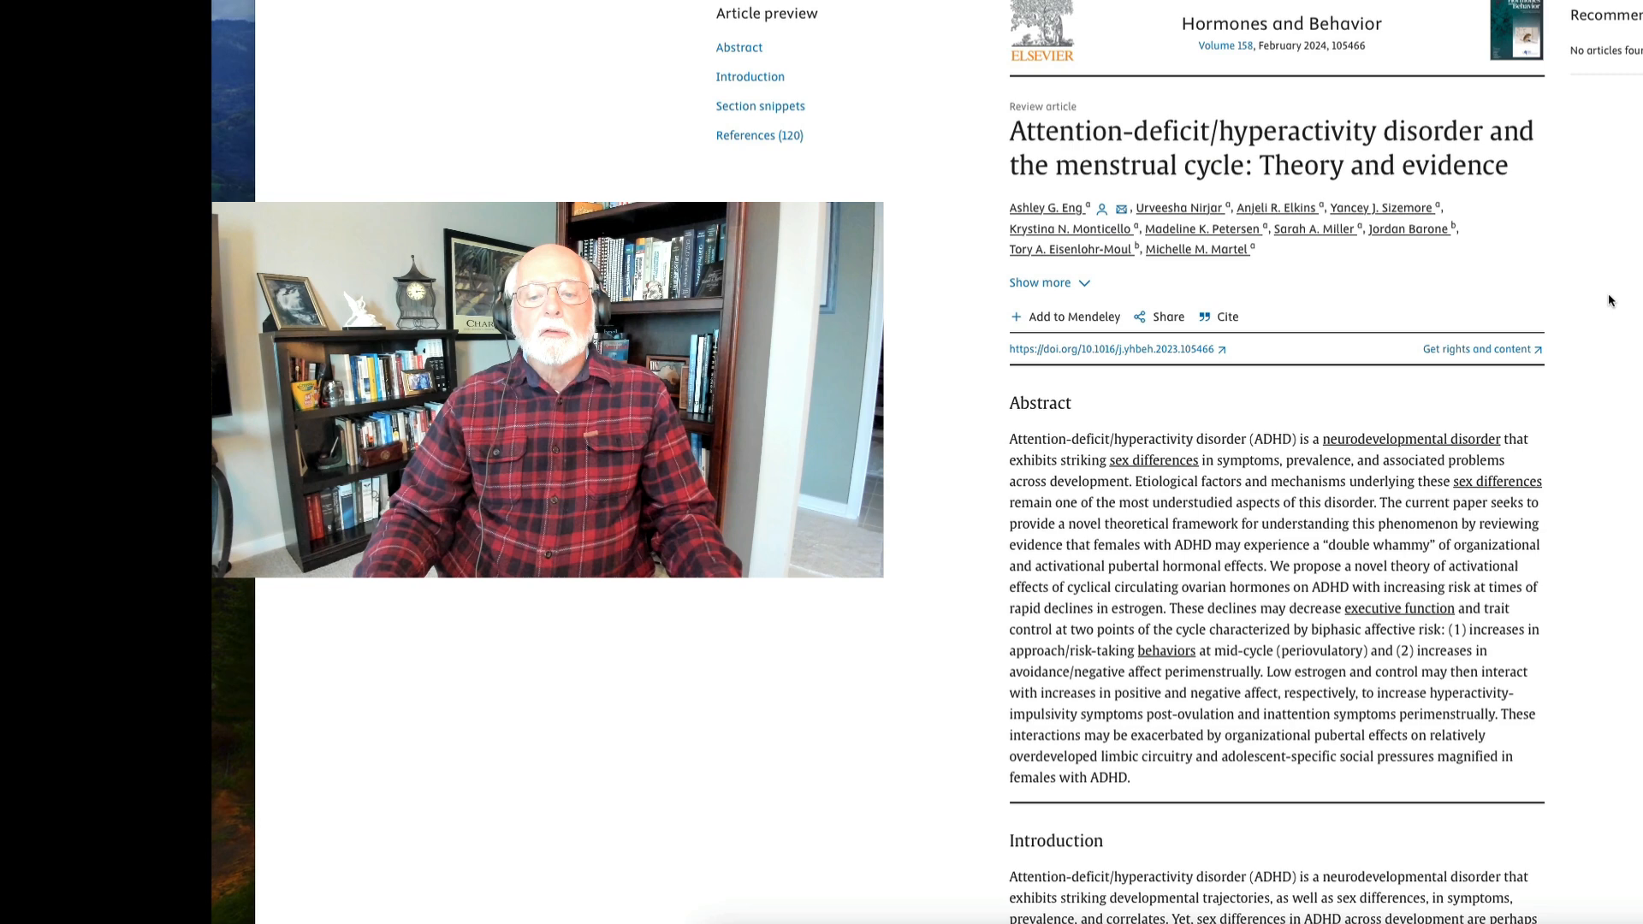
scroll(down, 3)
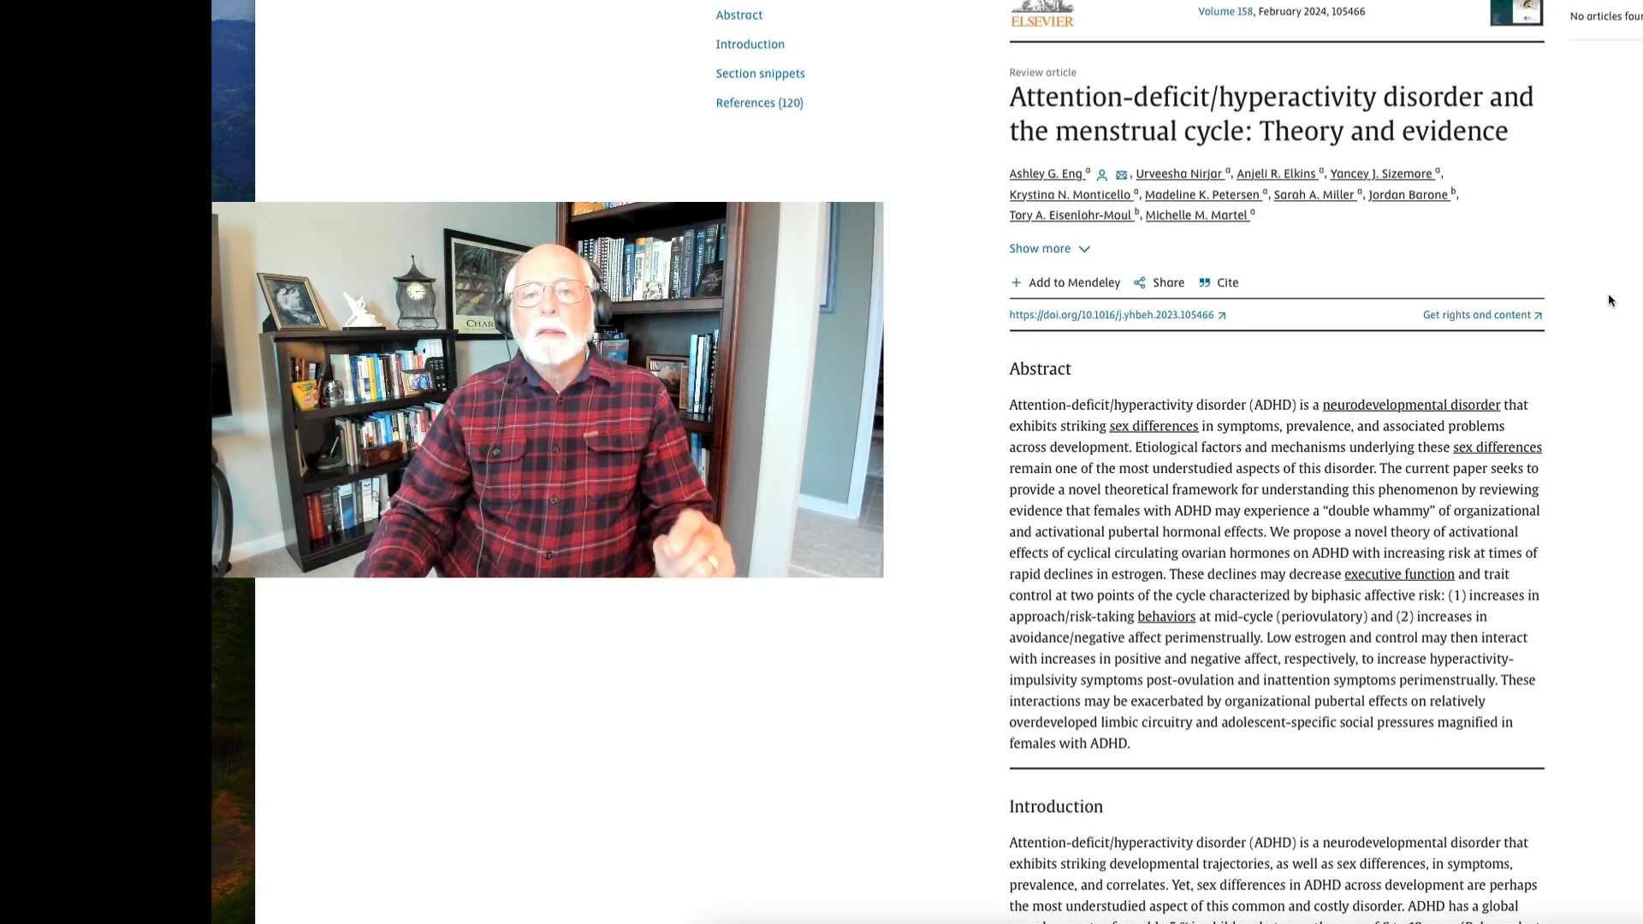
scroll(down, 3)
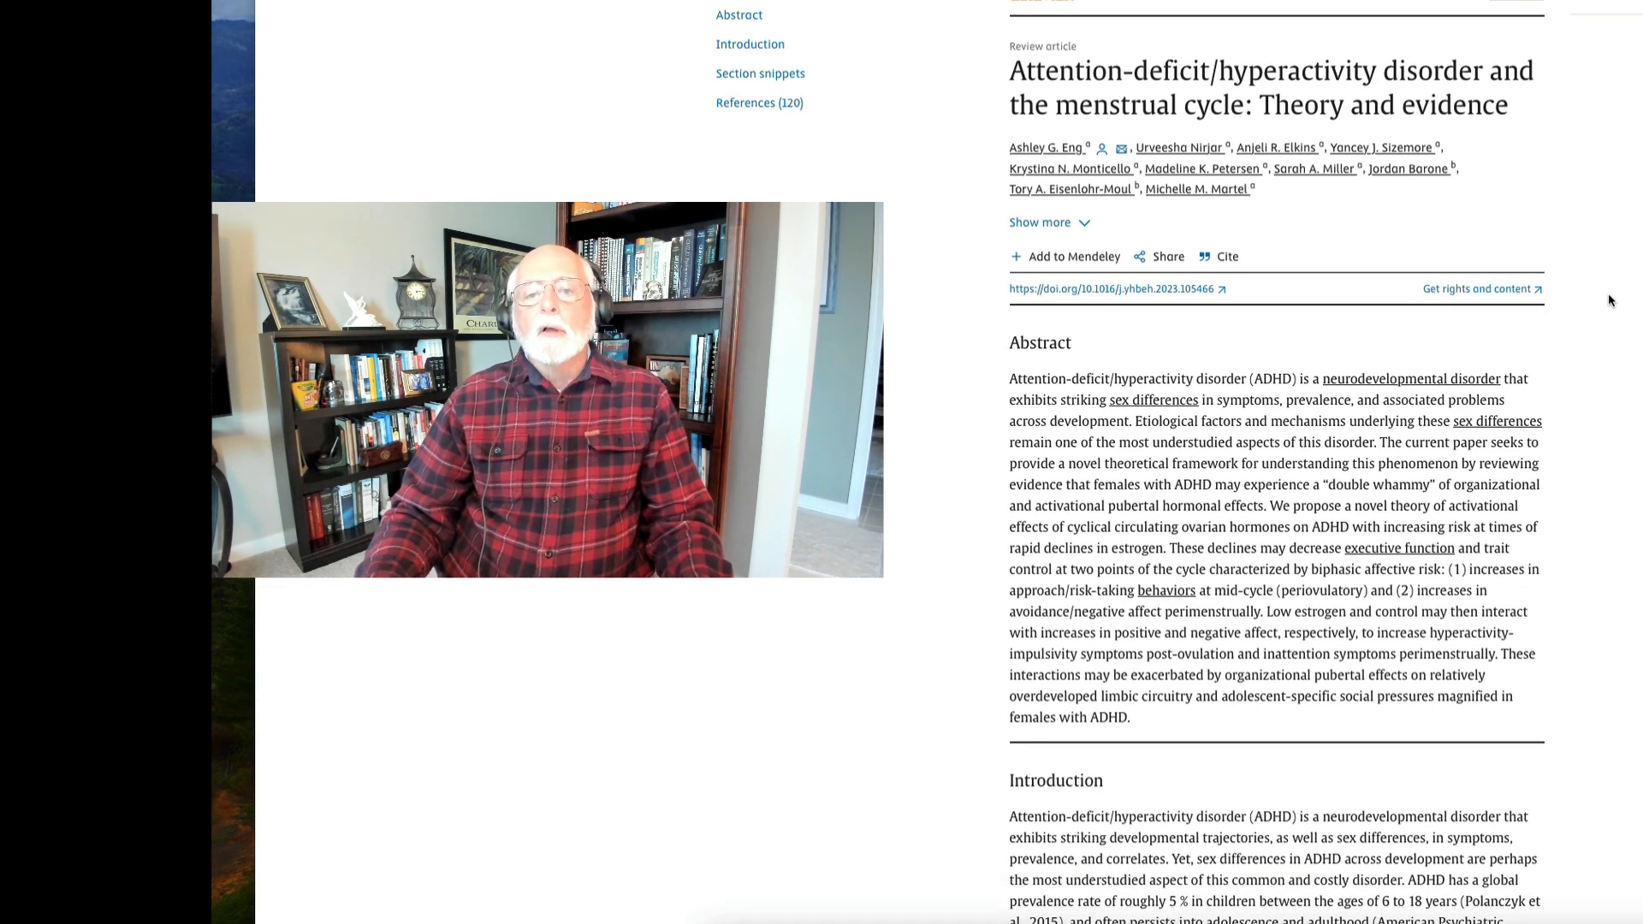
scroll(down, 3)
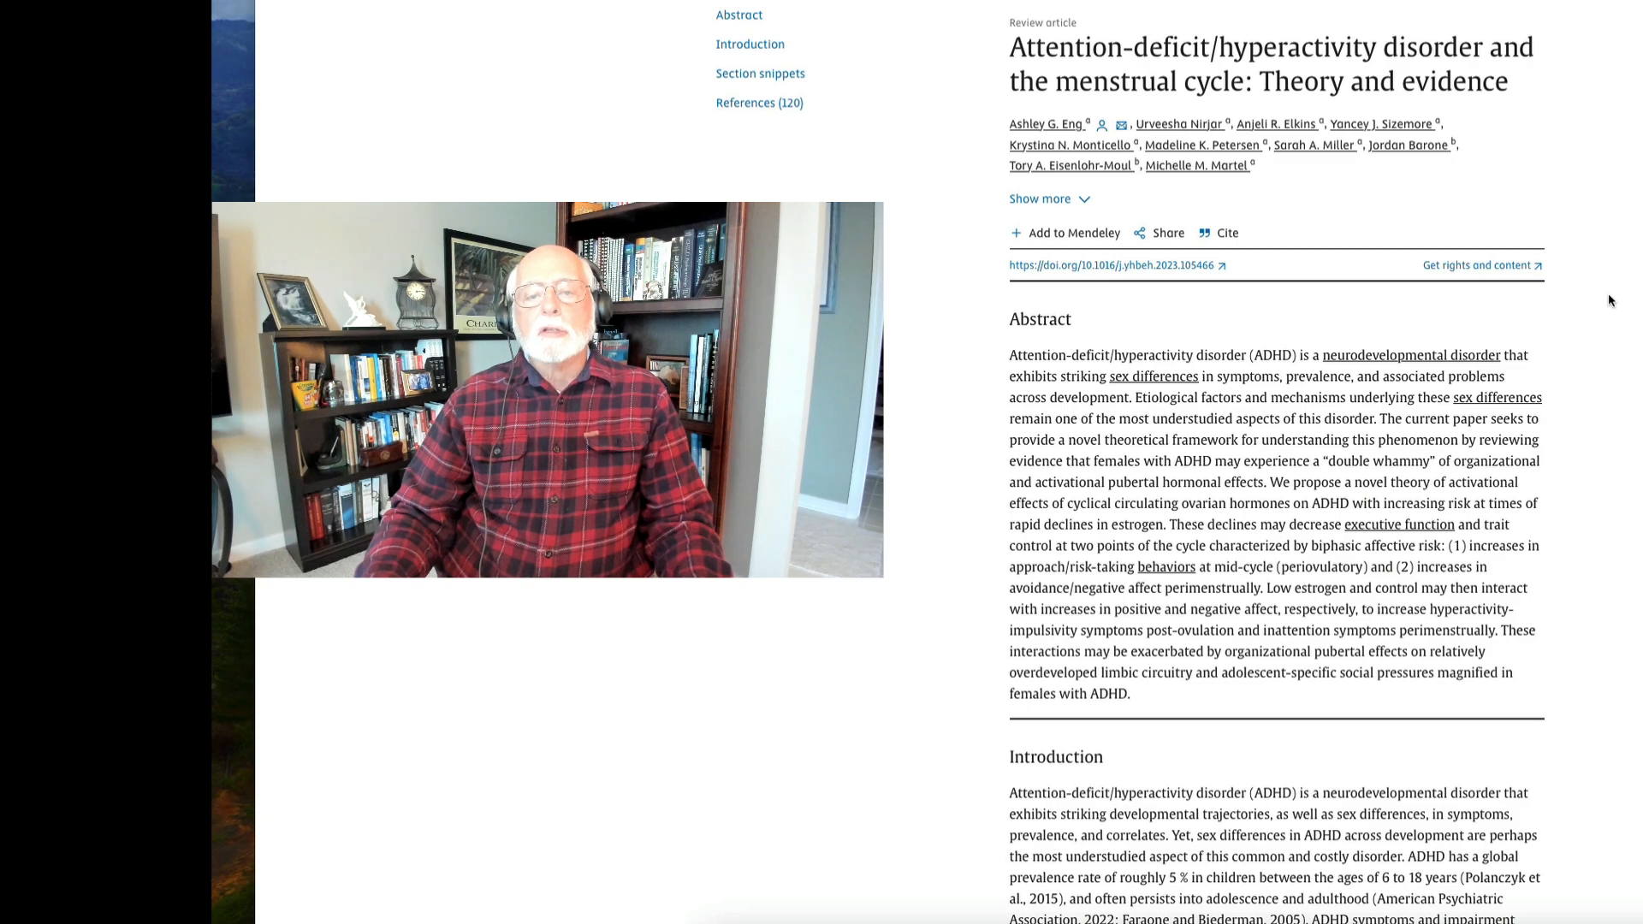
scroll(down, 3)
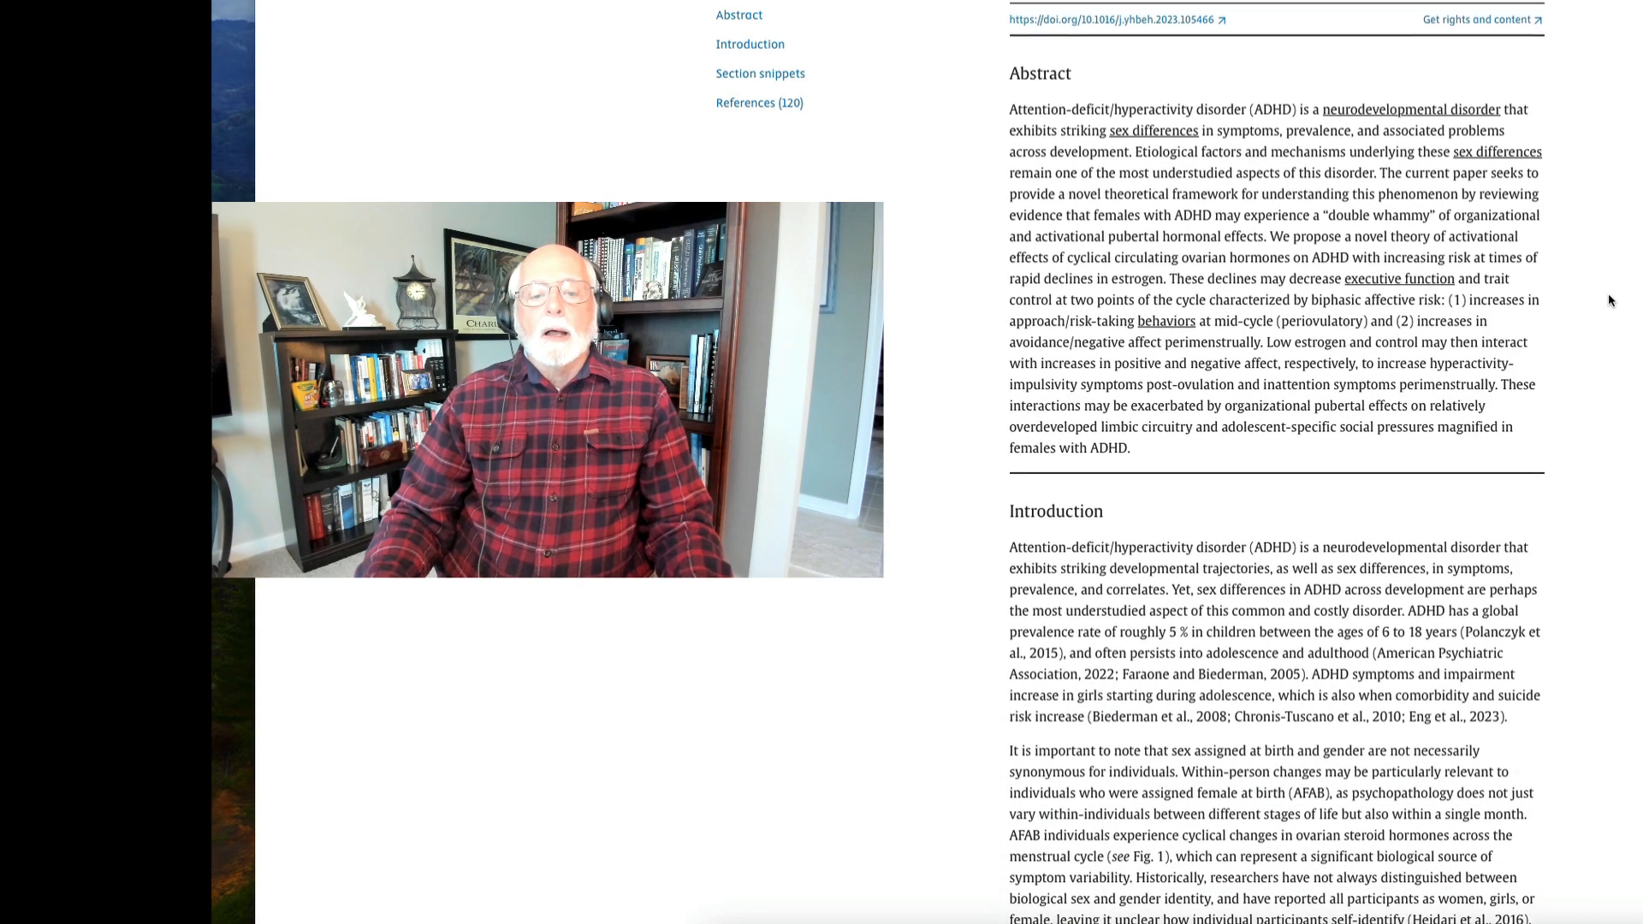
scroll(down, 3)
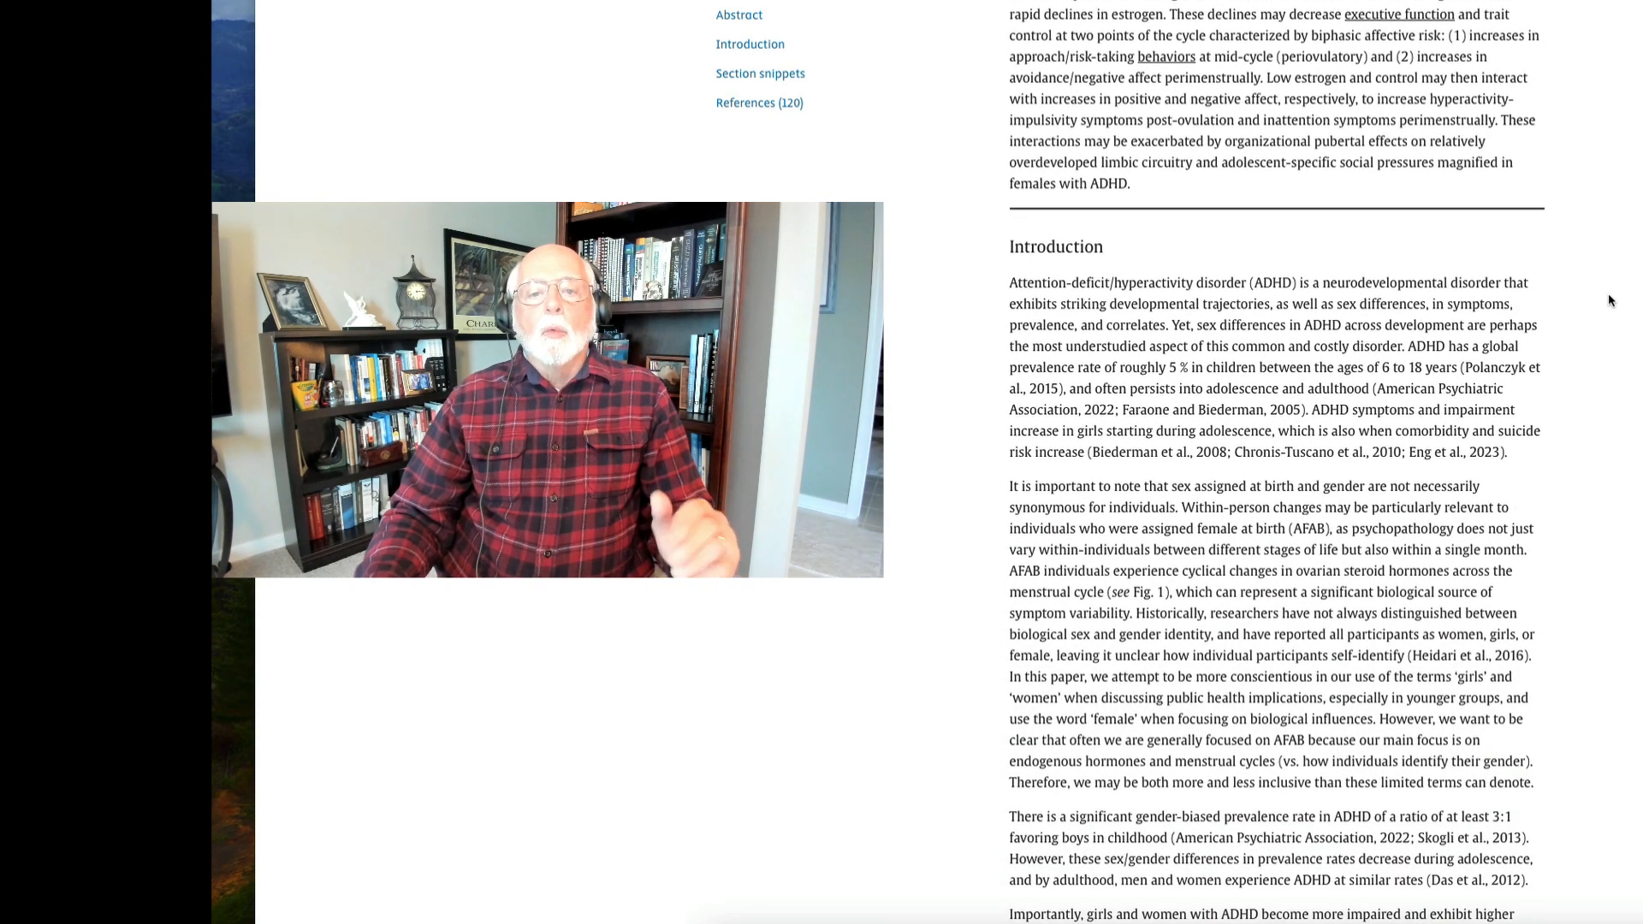
scroll(down, 3)
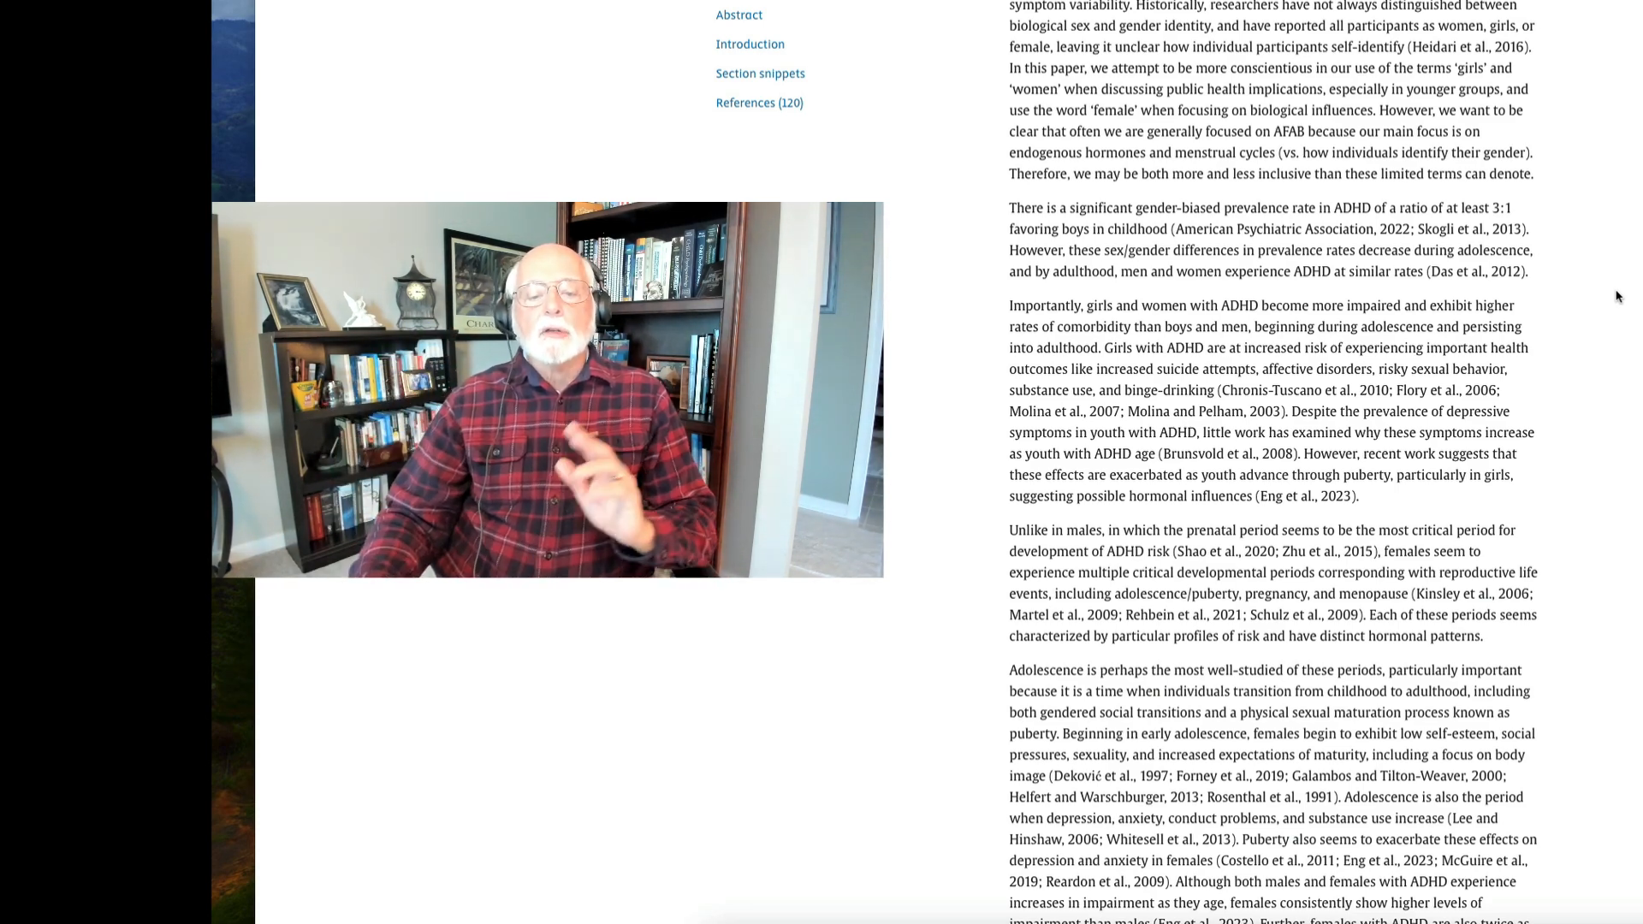
scroll(down, 3)
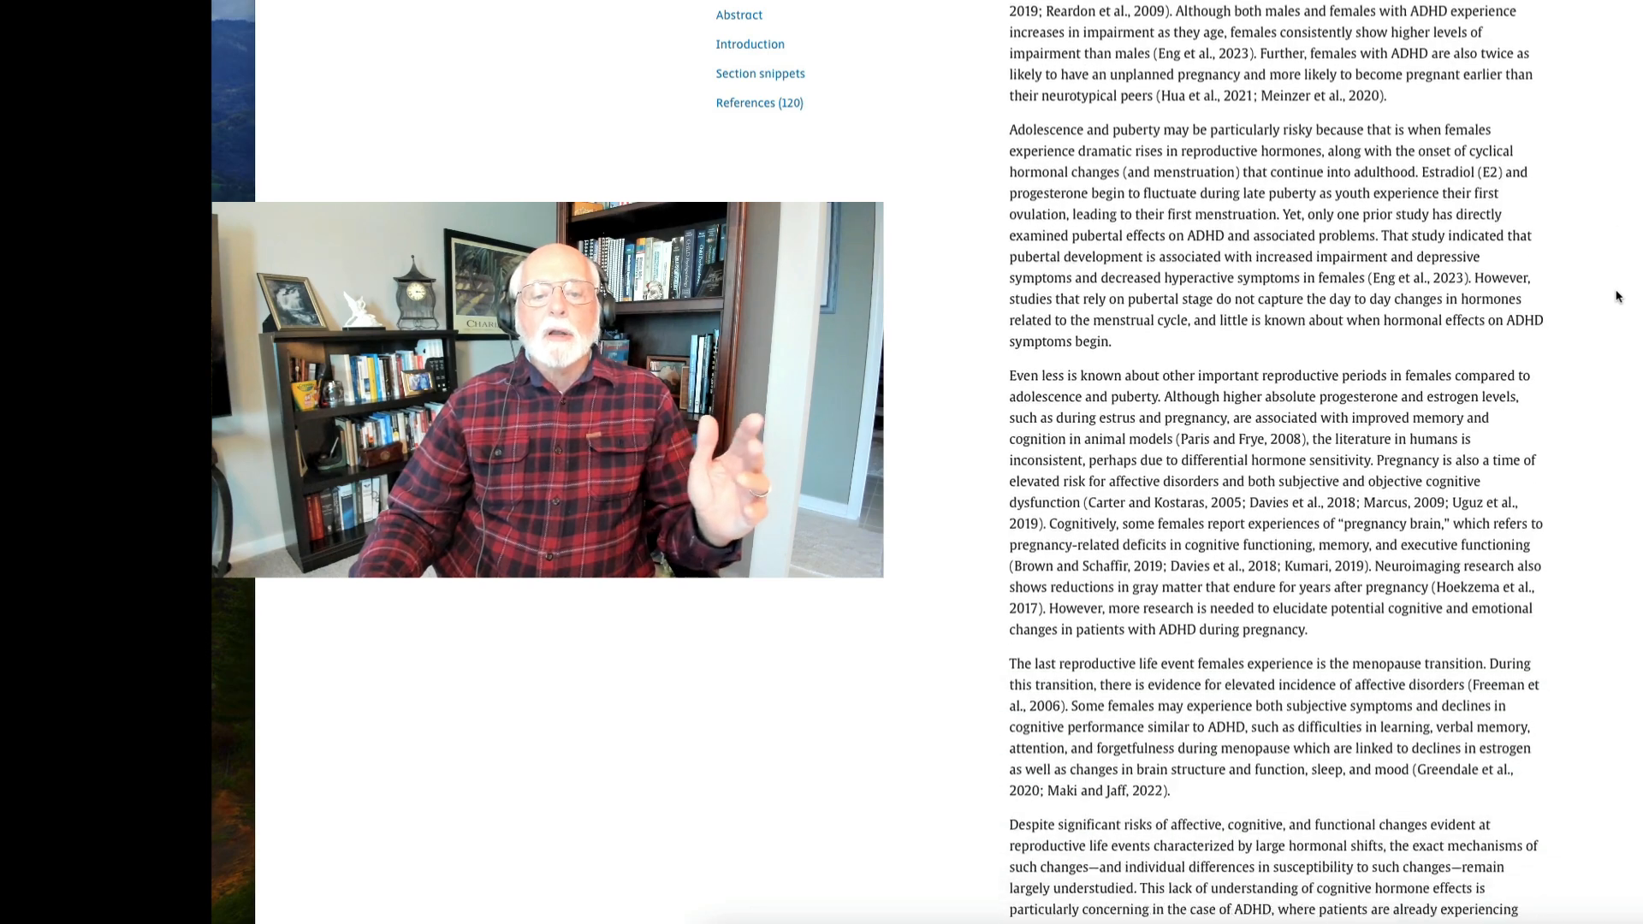
scroll(down, 3)
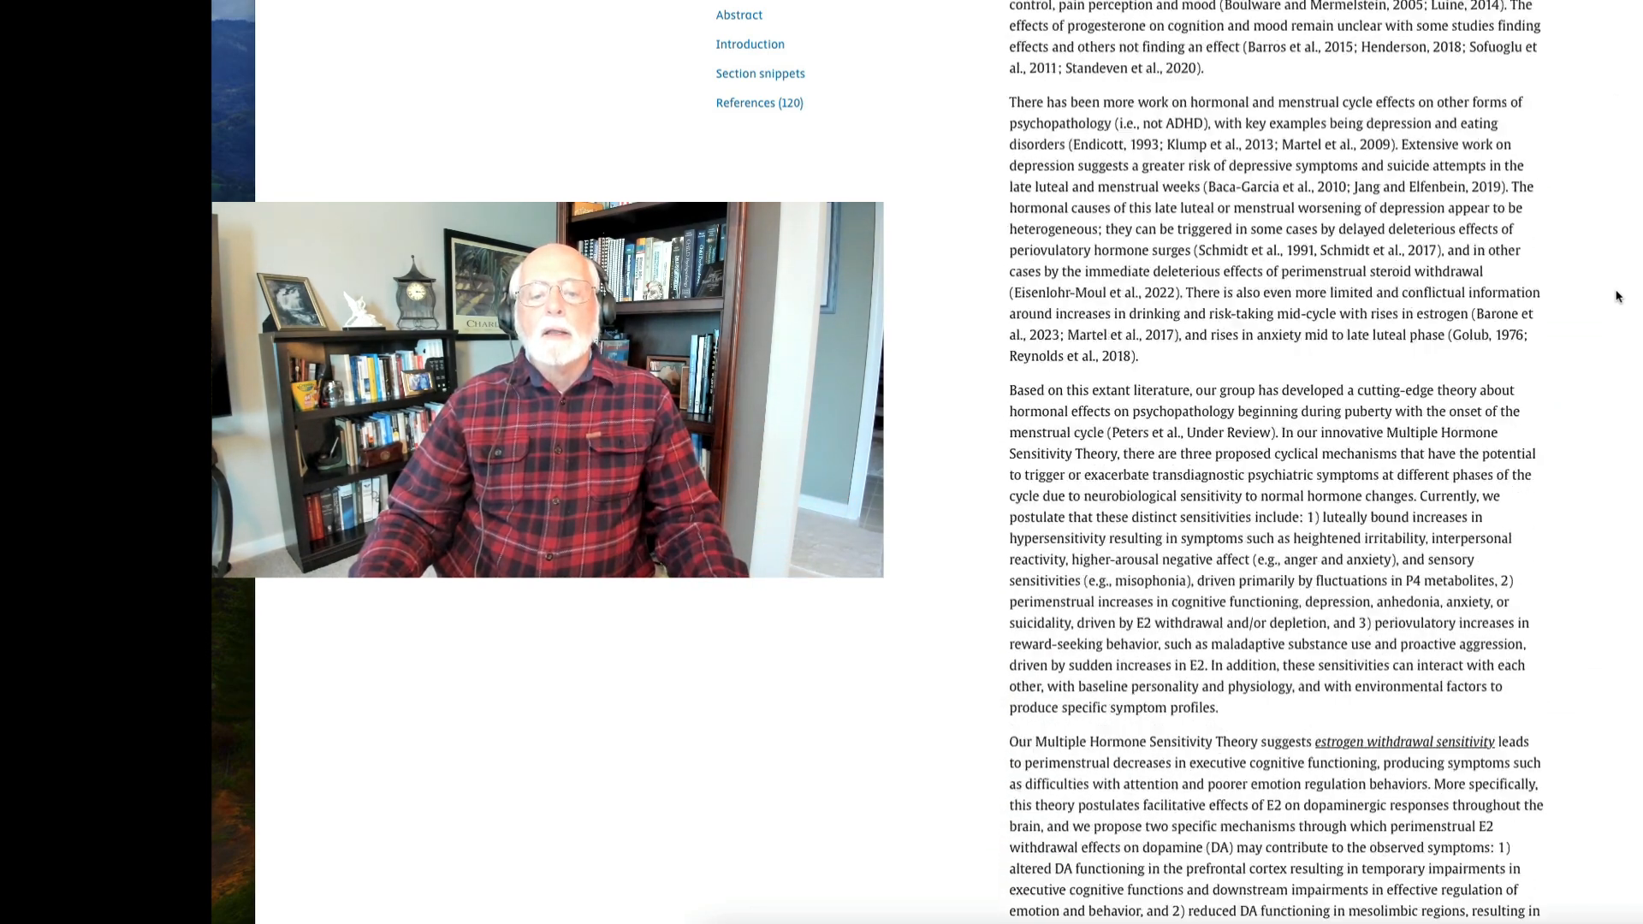
scroll(down, 3)
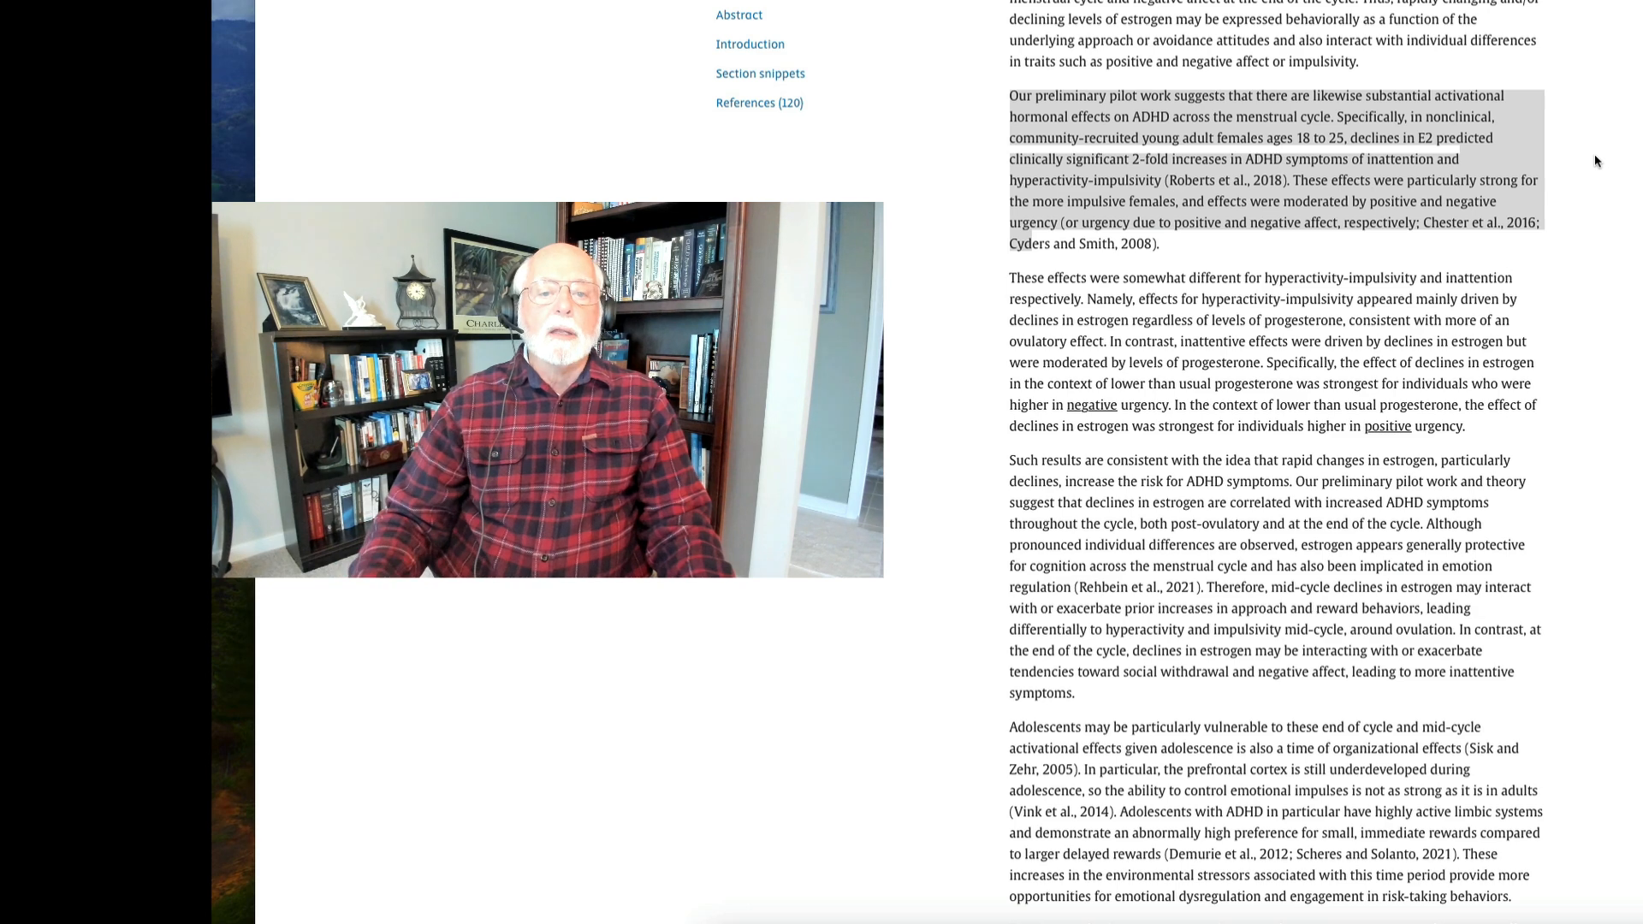
scroll(down, 3)
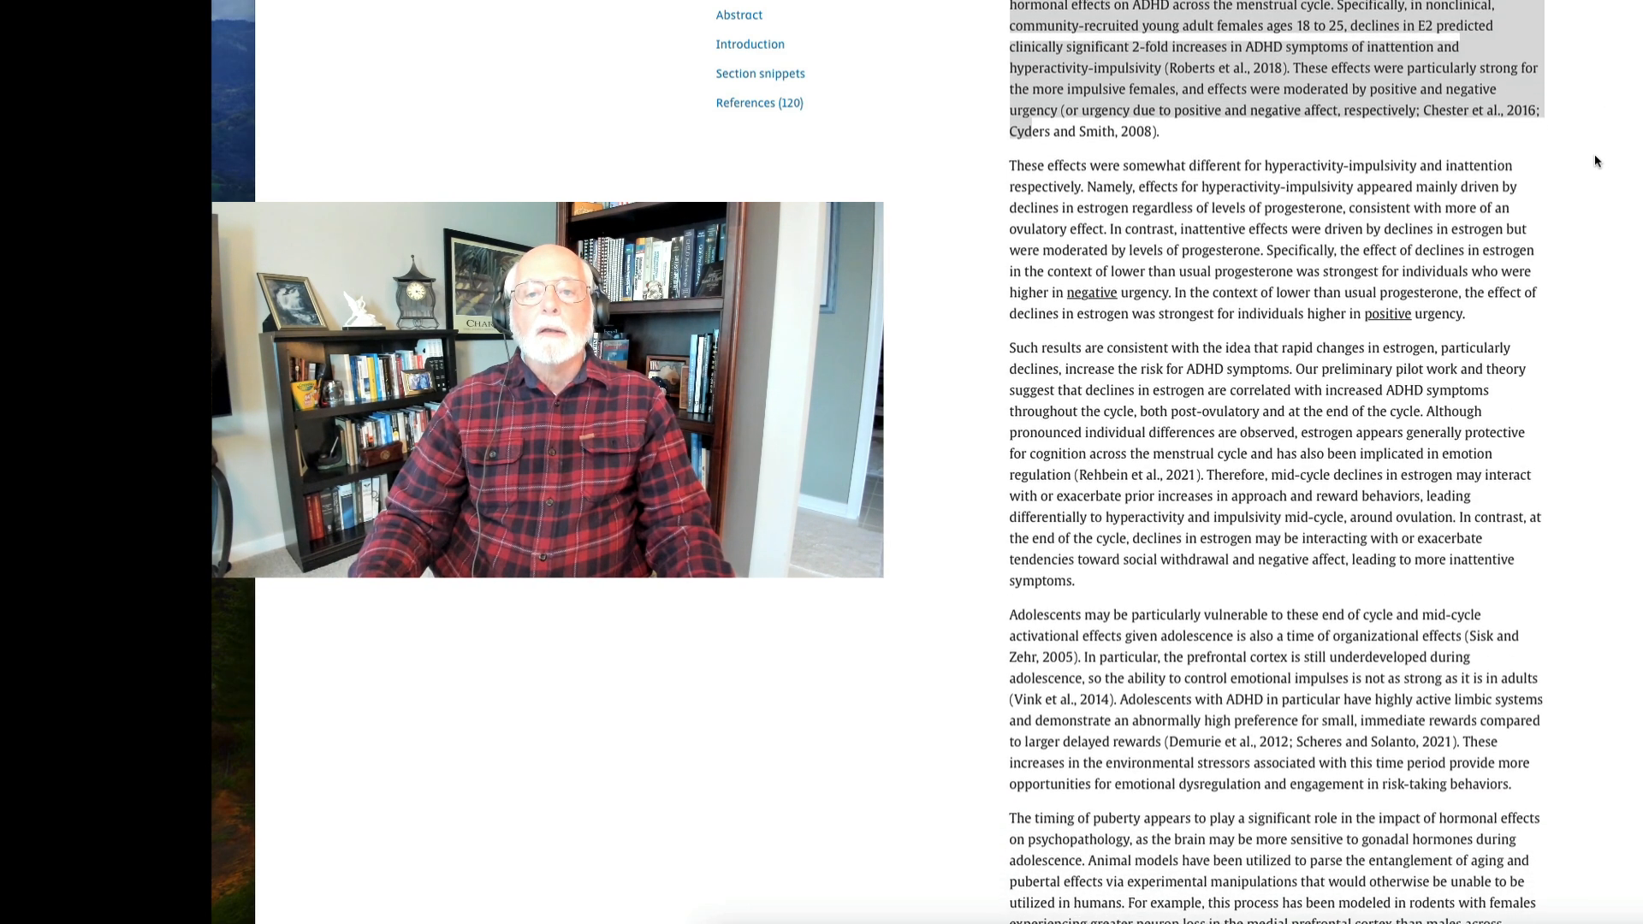
scroll(down, 3)
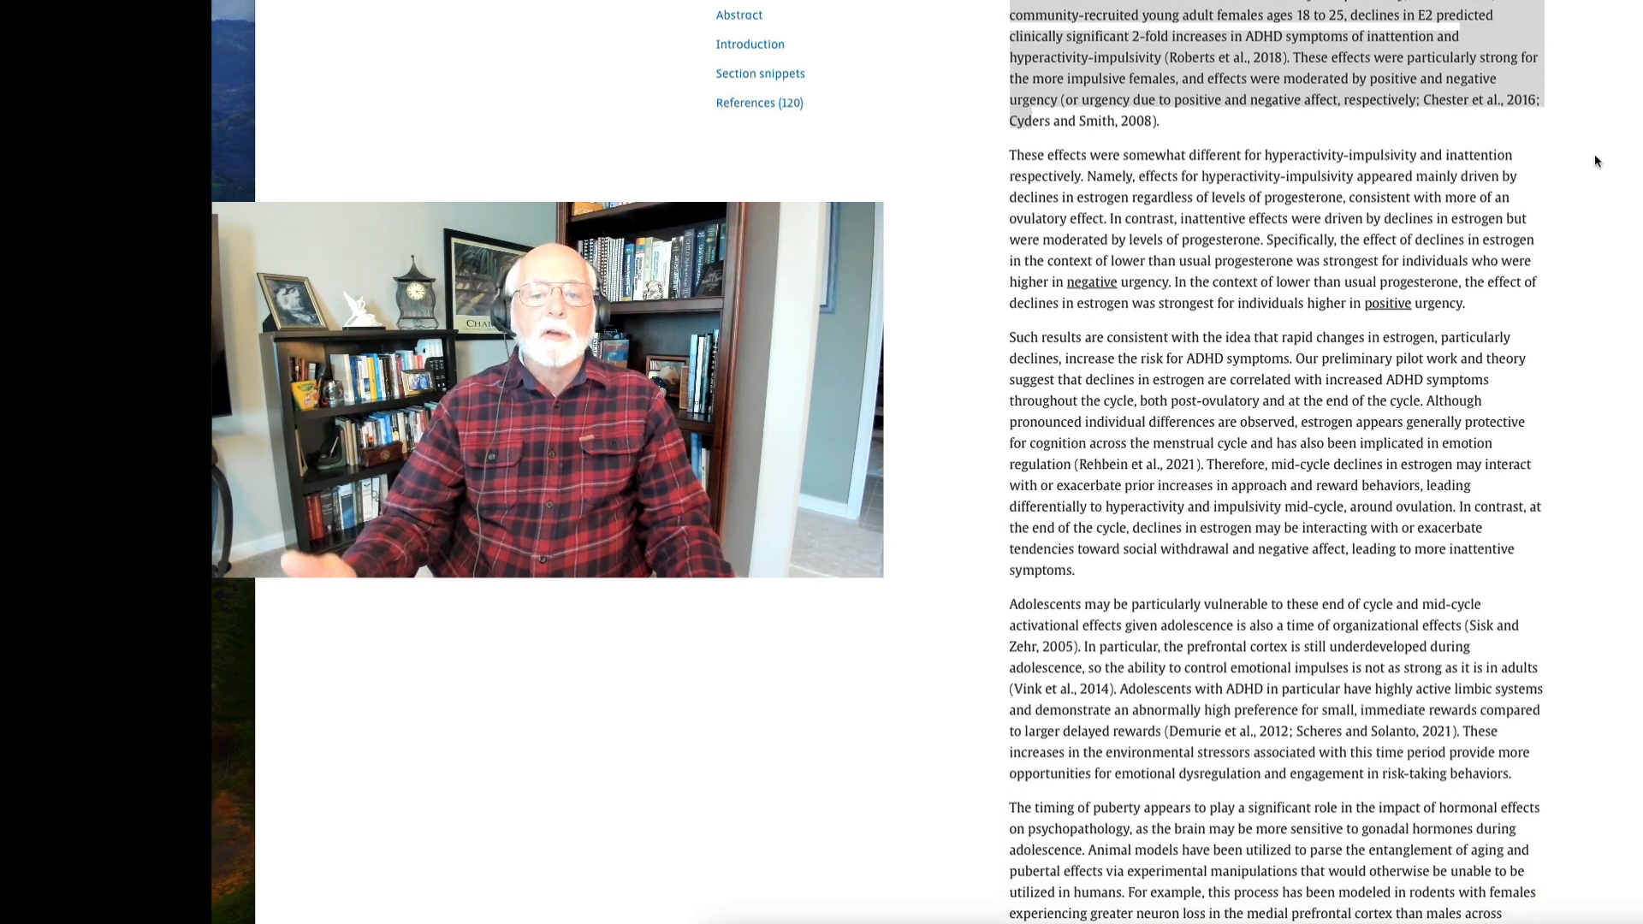